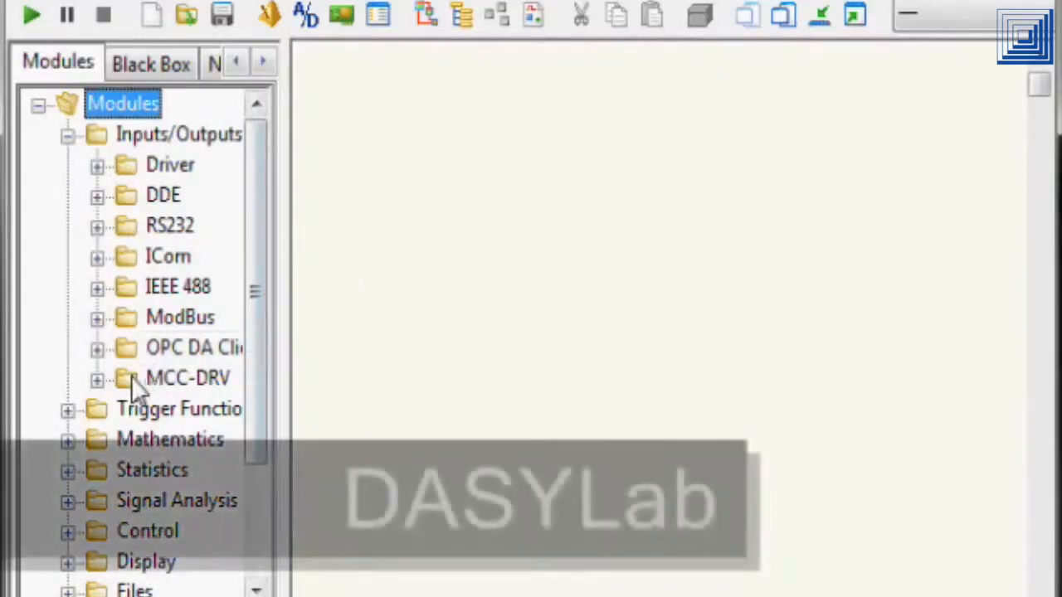
# Place the MCC-DRV analog input Dev1-AI0 and enable its second channel, 1.
pyautogui.click(96, 378)
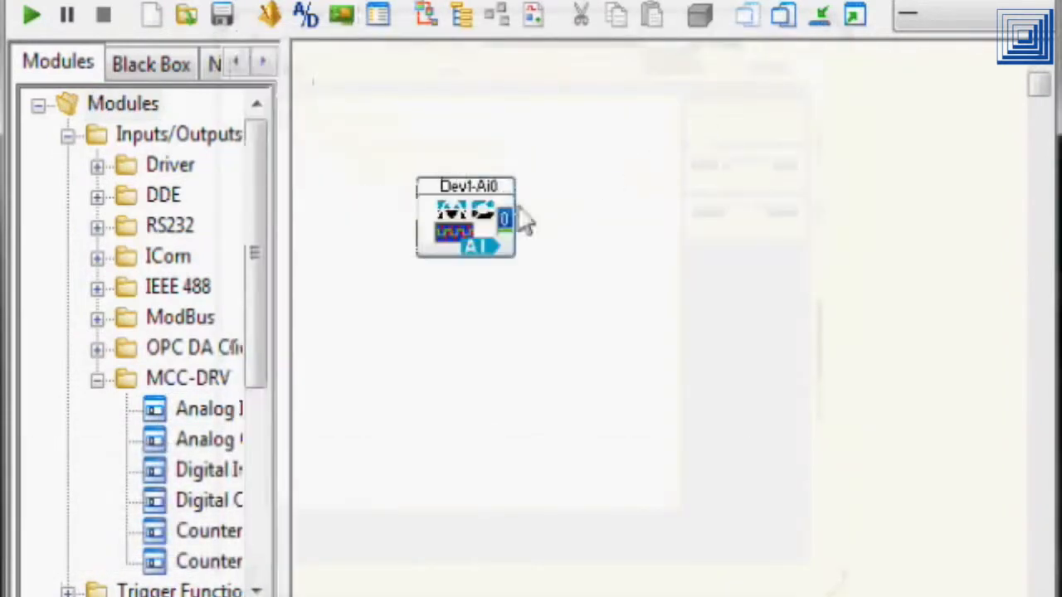
pyautogui.doubleClick(464, 215)
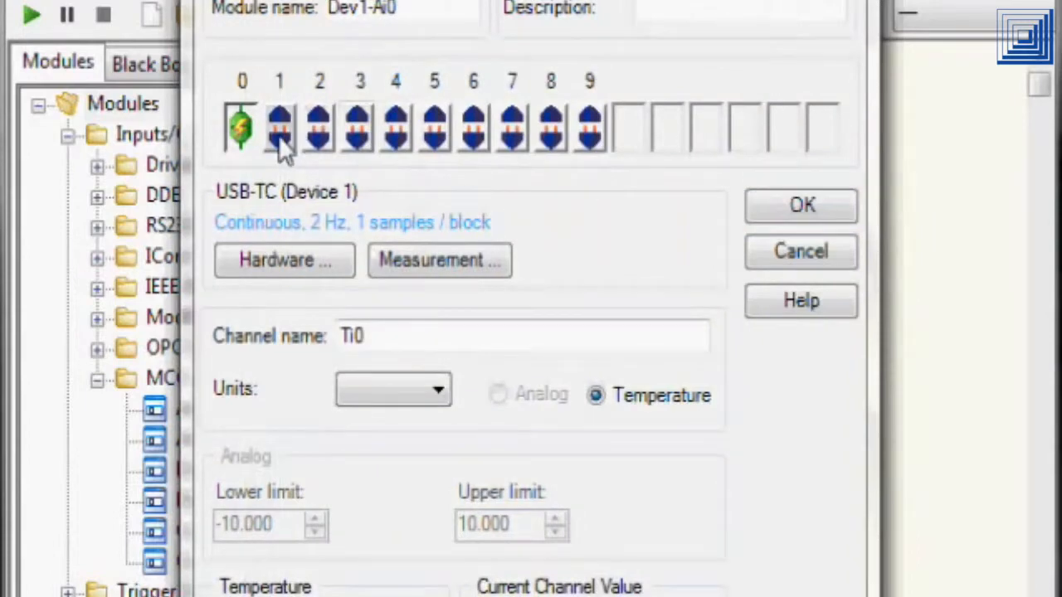
pyautogui.click(800, 206)
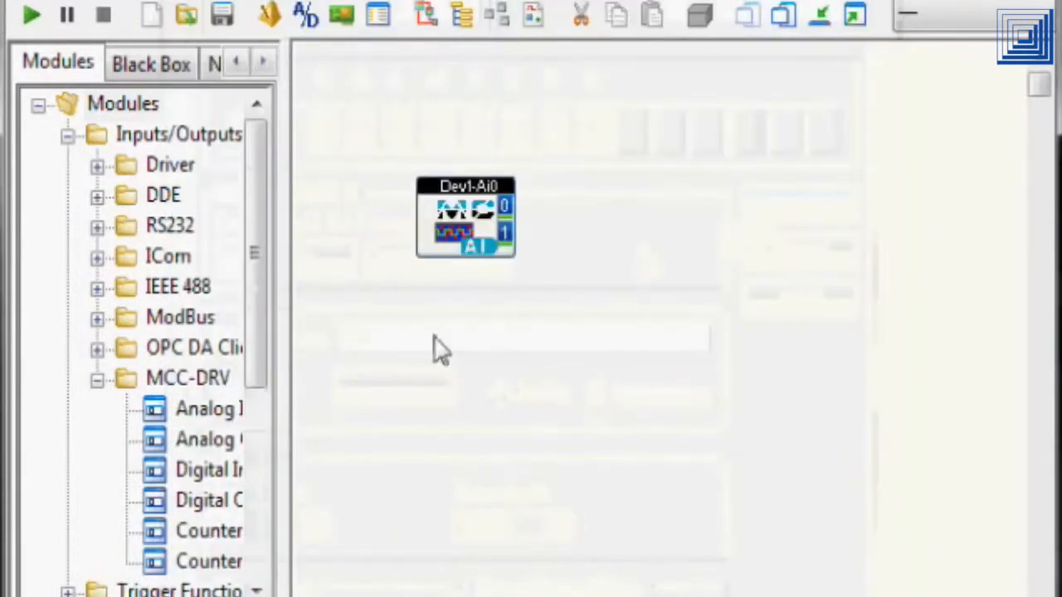
# Add chart recorder Recorder00 with two channels and wire both input channels into it.
pyautogui.scroll(-3)
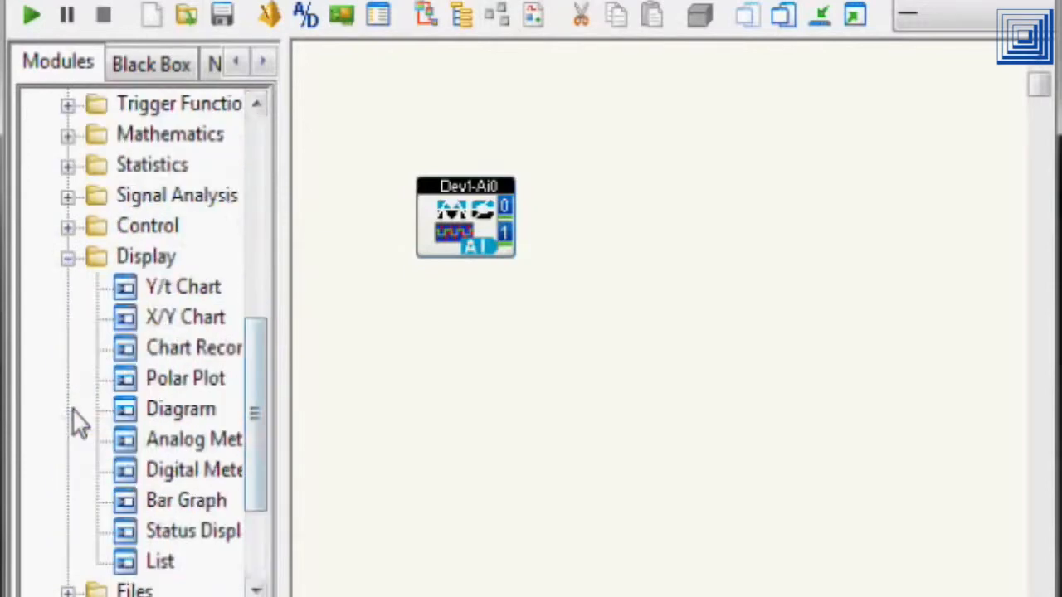
pyautogui.moveTo(146, 356)
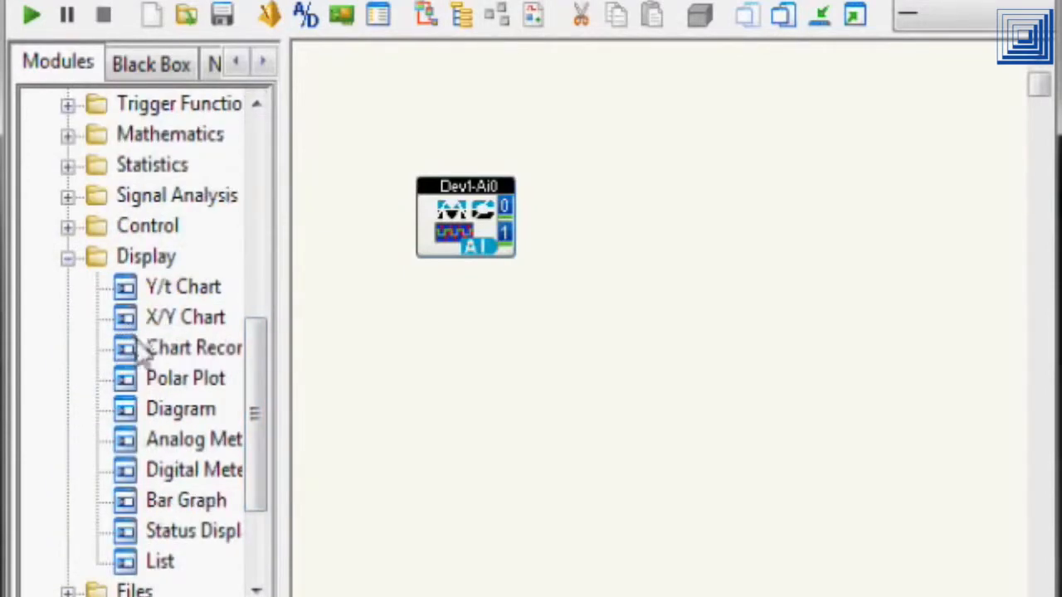
pyautogui.moveTo(705, 224)
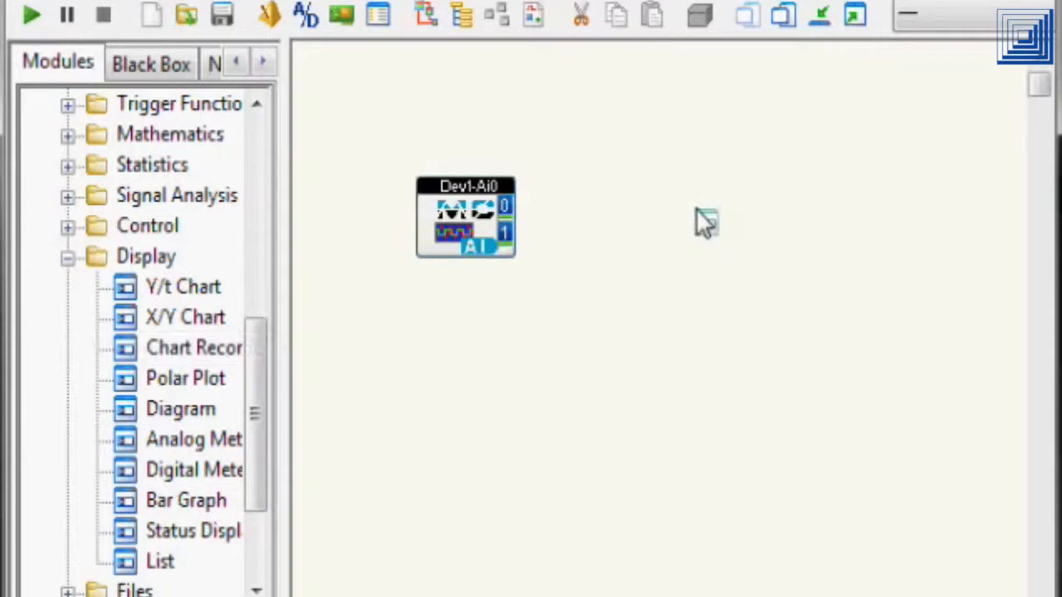
pyautogui.doubleClick(465, 215)
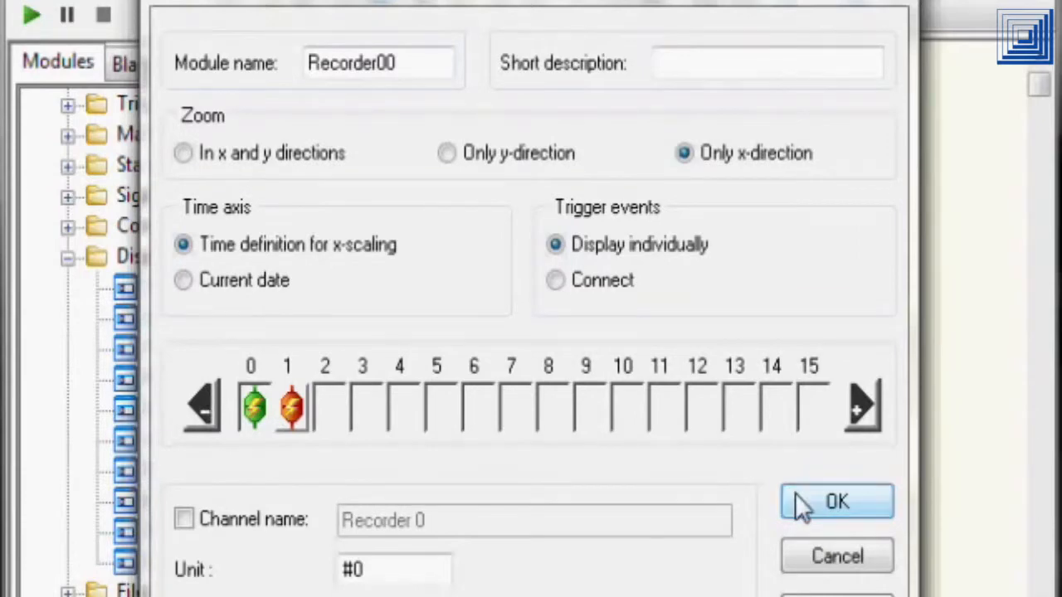
pyautogui.click(836, 501)
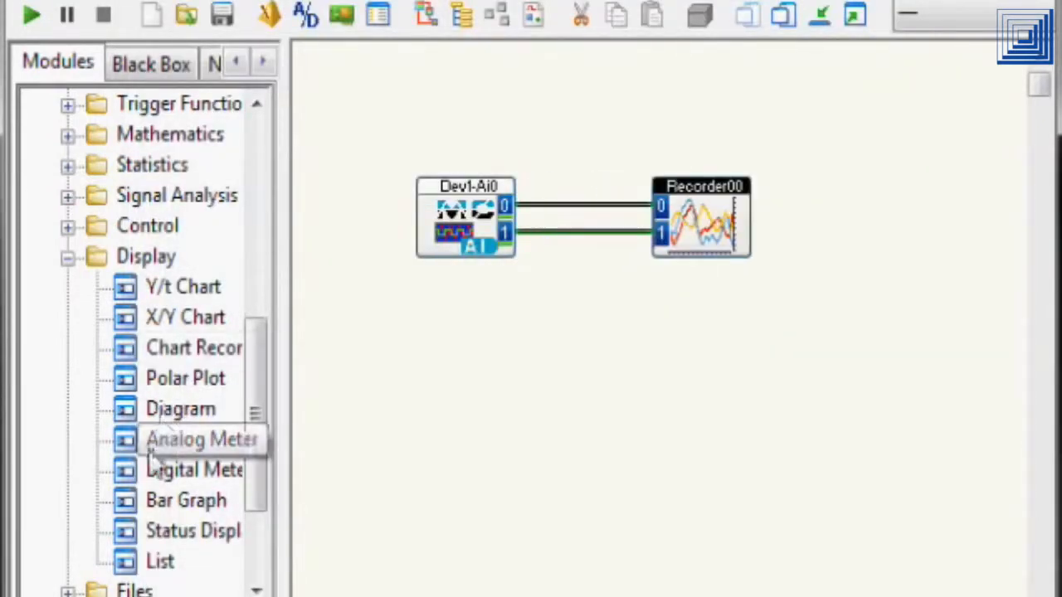
# Place digital meter Digital Me00 below the recorder with two channels, channel 0 wired in.
pyautogui.moveTo(200, 438); pyautogui.dragTo(671, 404)
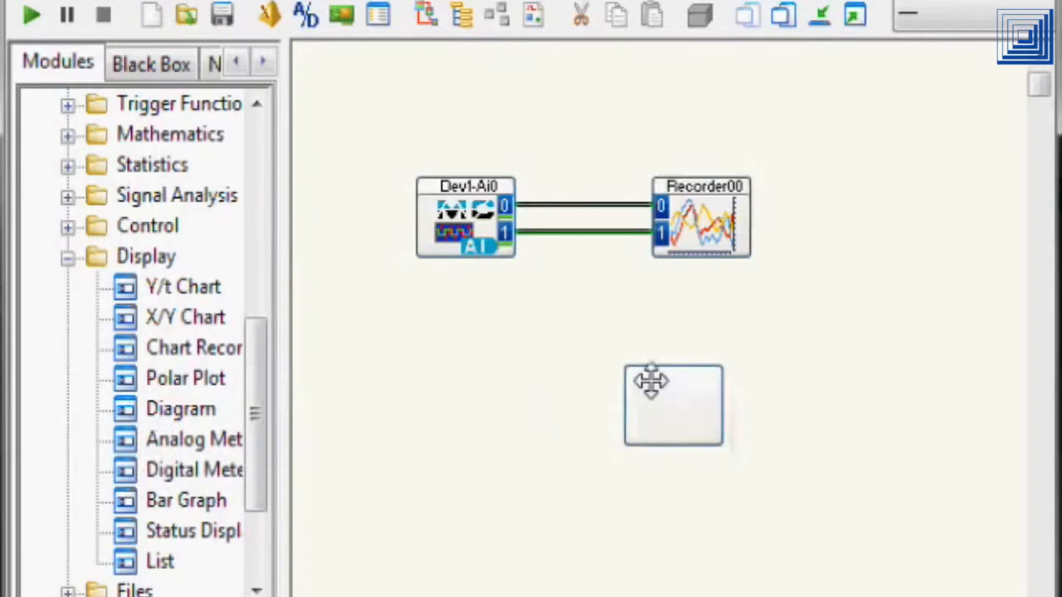
pyautogui.click(672, 404)
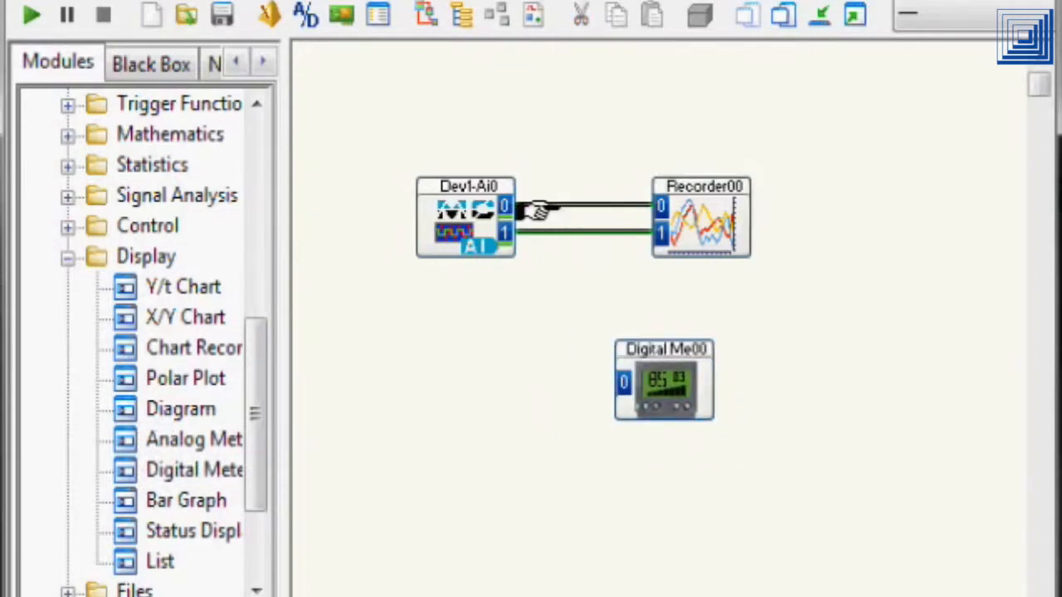
pyautogui.doubleClick(664, 381)
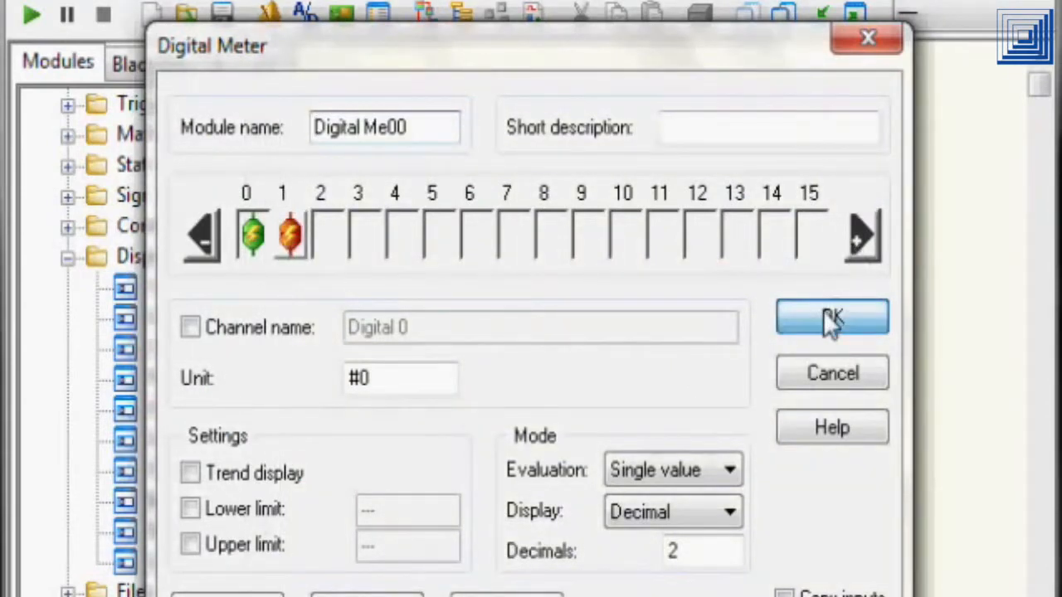
pyautogui.click(831, 317)
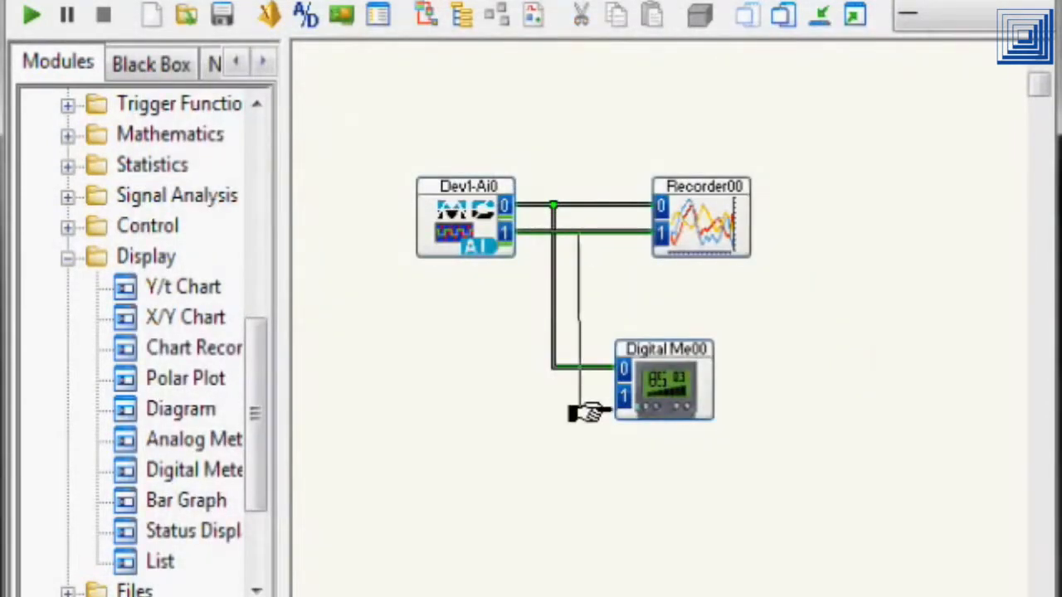